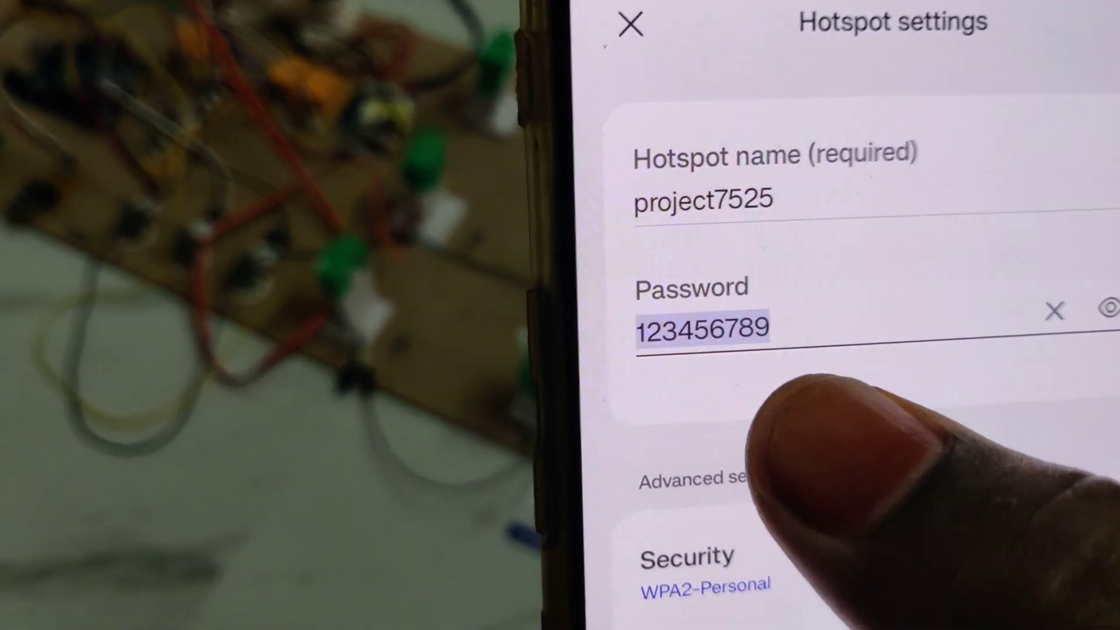
# - With Ping selected, put the device address 10.199.55.146 into edit mode in the query field
pyautogui.scroll(-3)
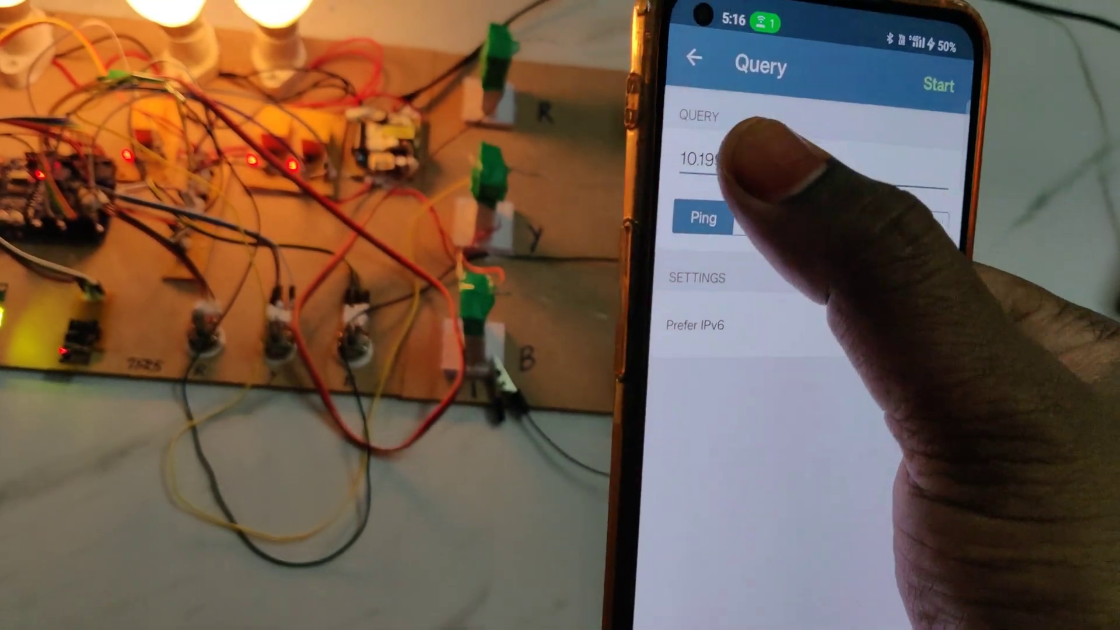
pyautogui.click(721, 161)
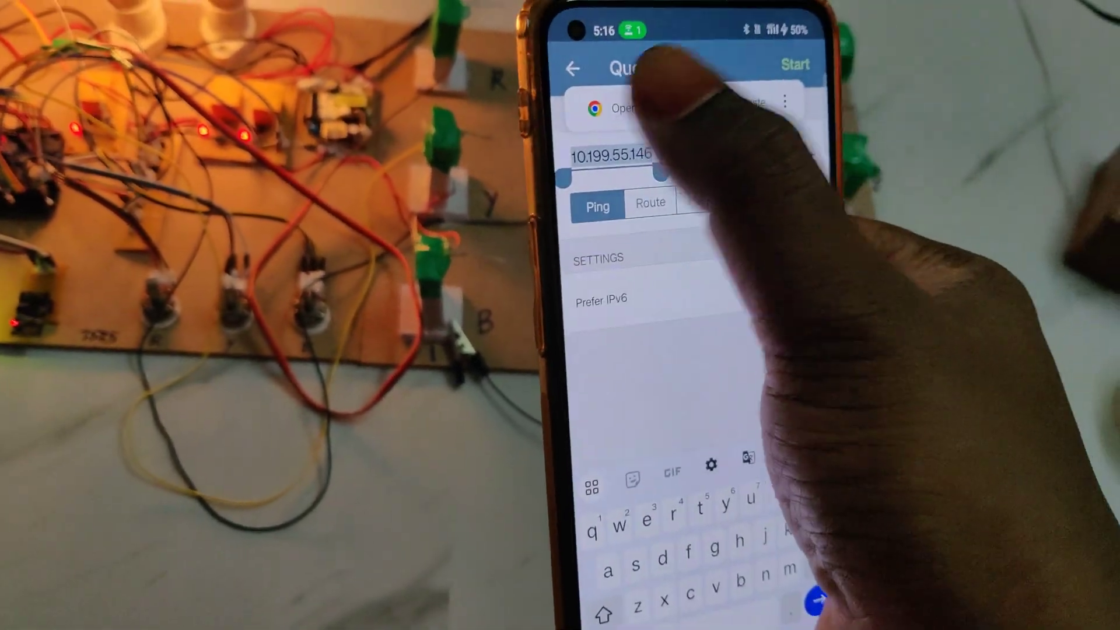